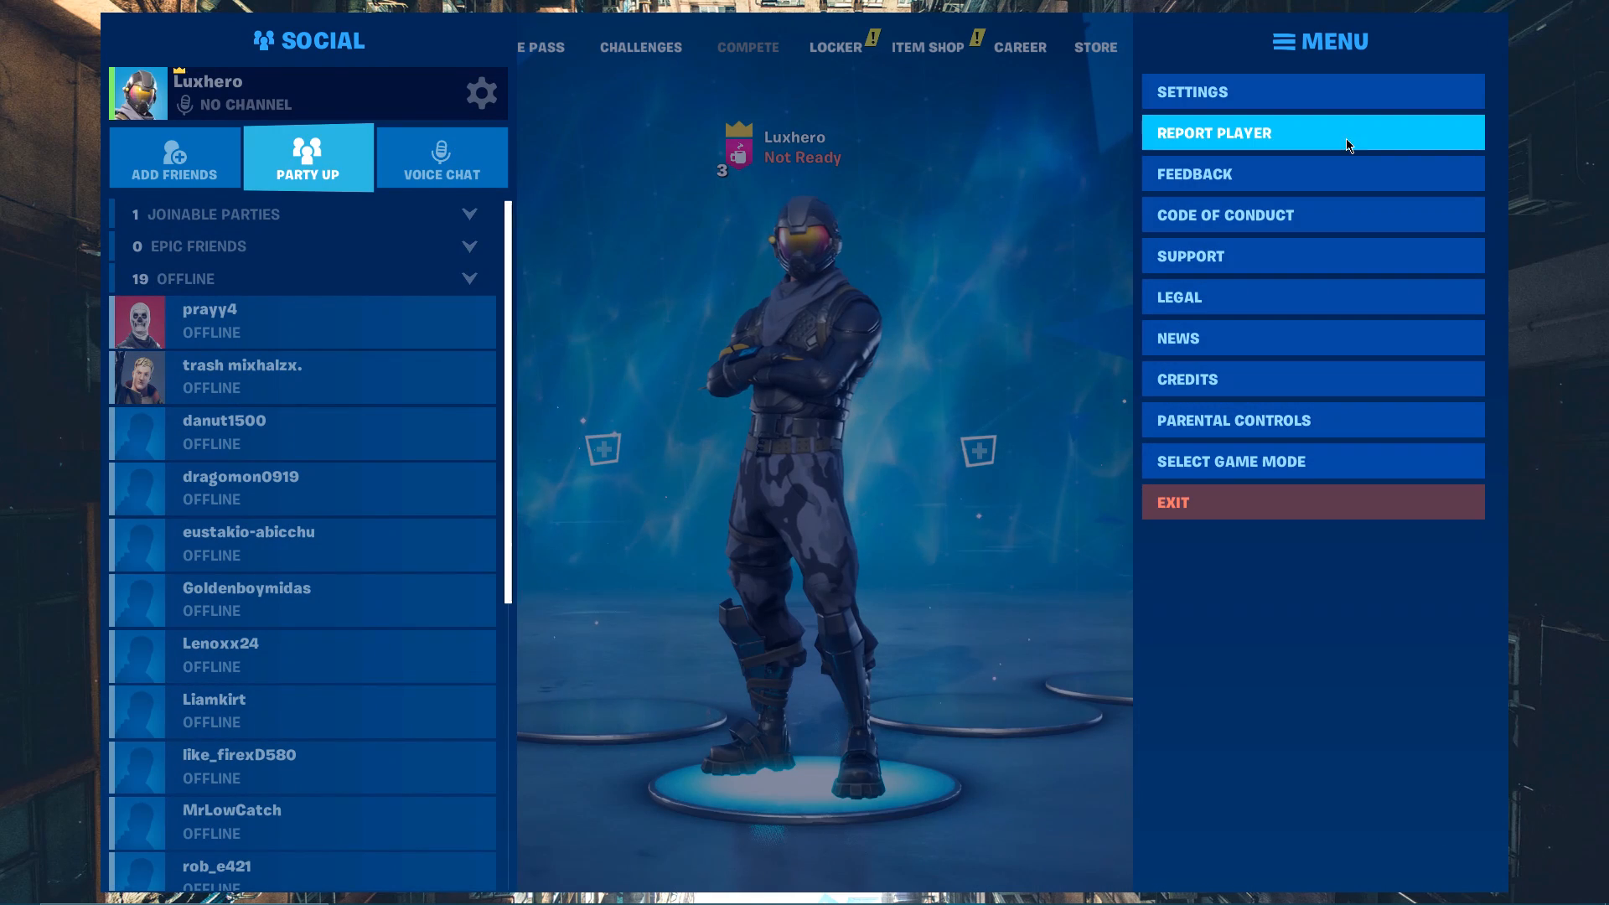
Bring up Fortnite's settings, landing on the Video page with Epic presets.
{"action": "left_click", "coordinate": [1190, 91]}
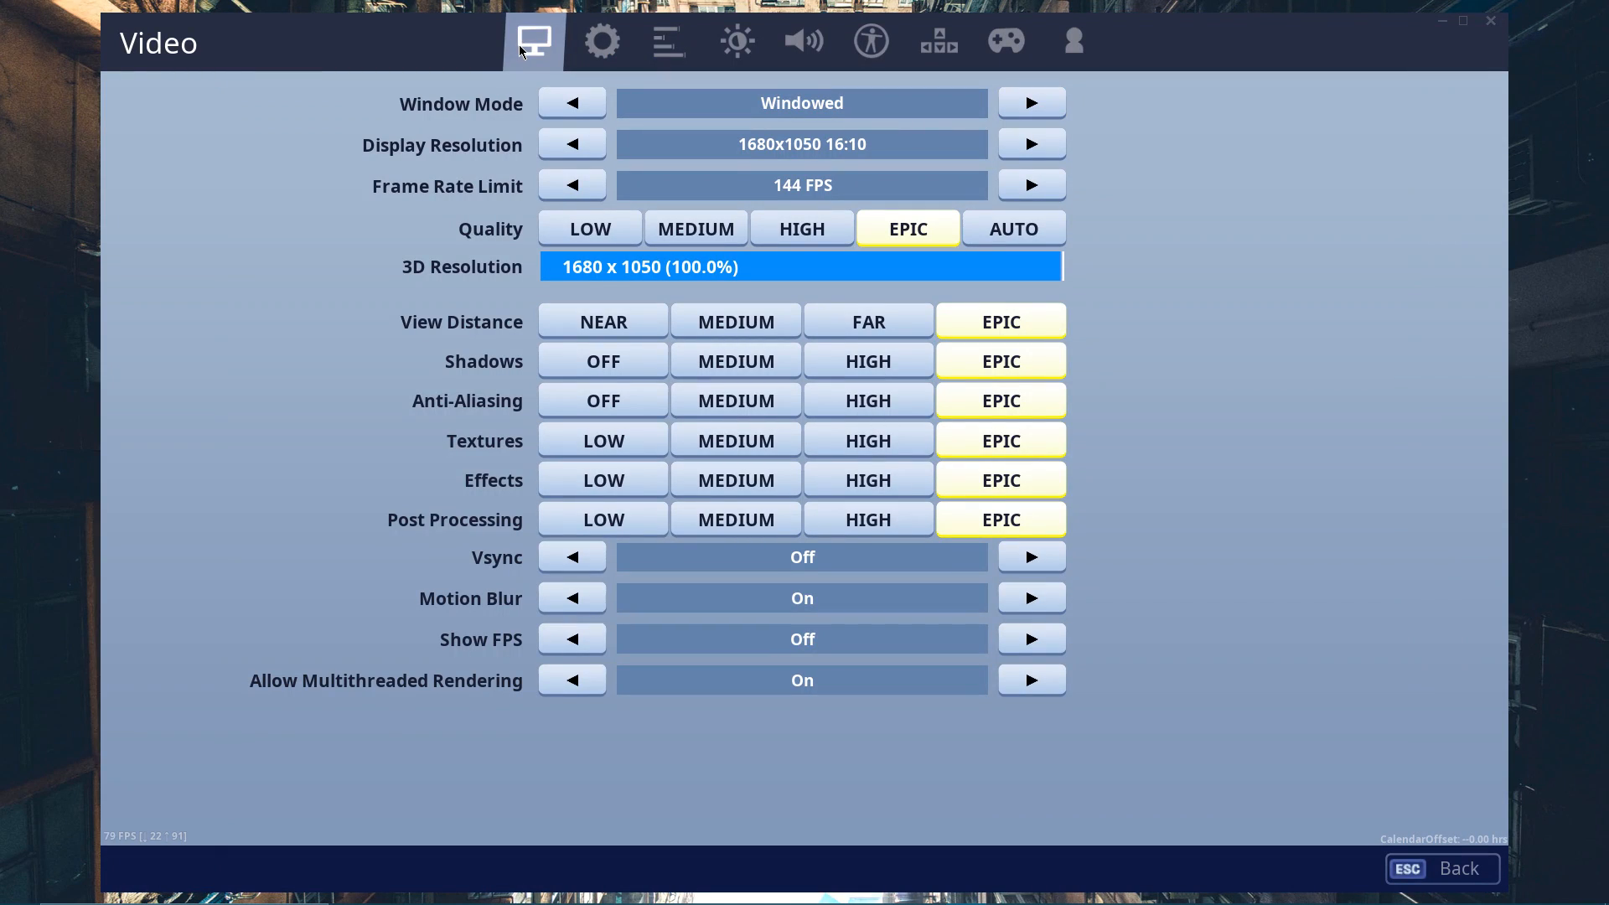
{"action": "mouse_move", "coordinate": [1031, 102]}
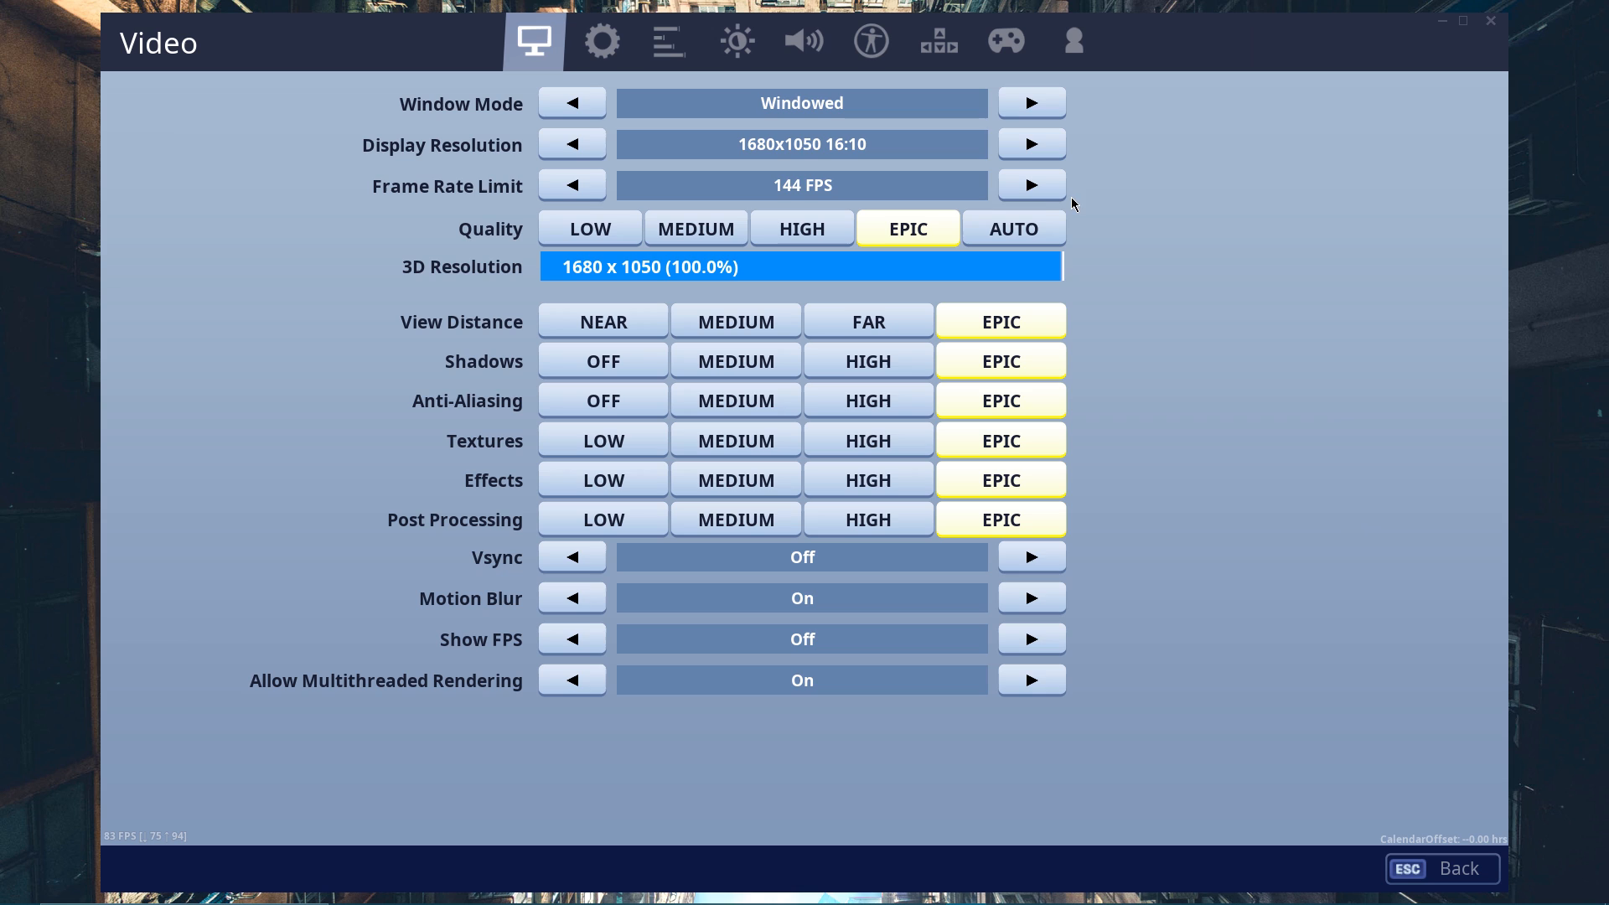
{"action": "mouse_move", "coordinate": [277, 374]}
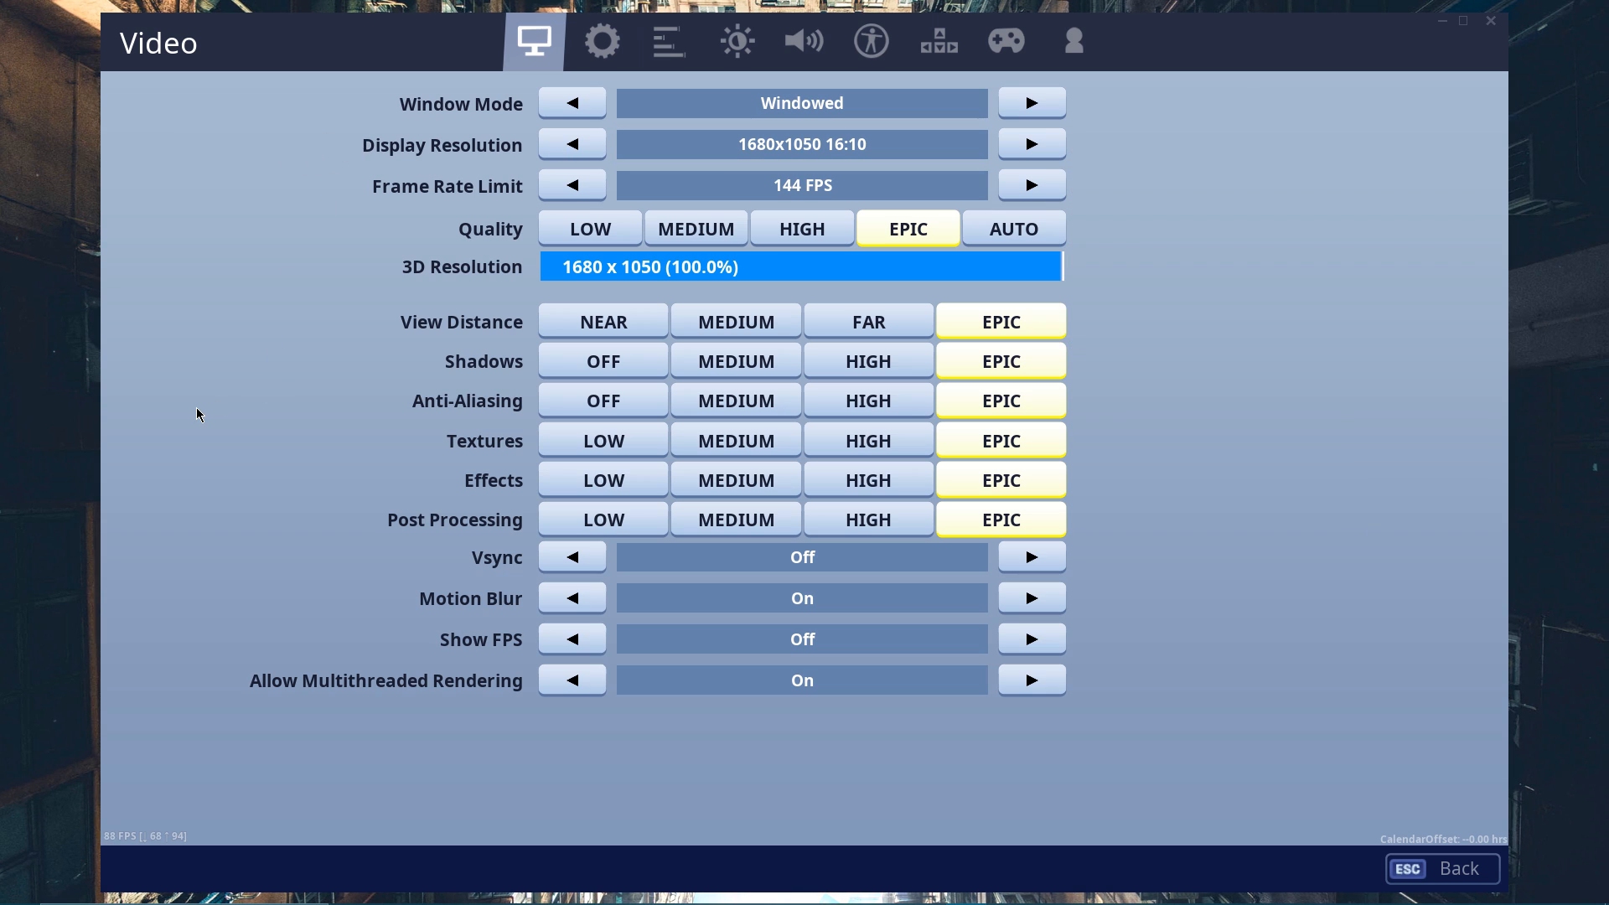
Lower the 3D Resolution to 1440 x 900 (85.7%), keeping display resolution at 1680x1050.
{"action": "left_click", "coordinate": [572, 144]}
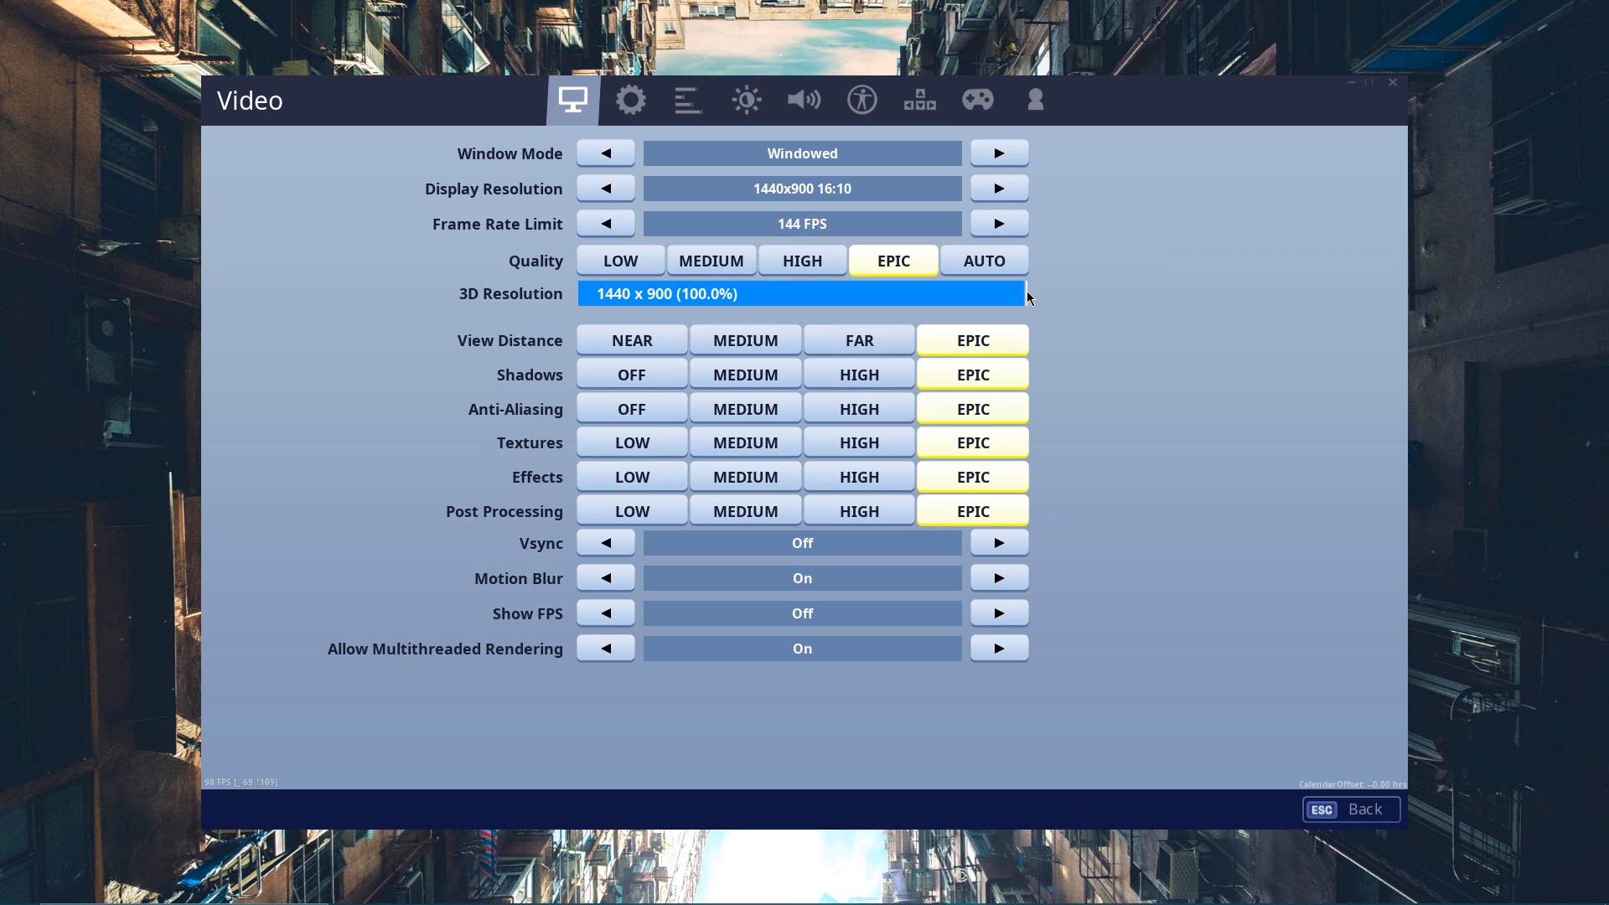
{"action": "left_click_drag", "start_coordinate": [1026, 293], "coordinate": [966, 293]}
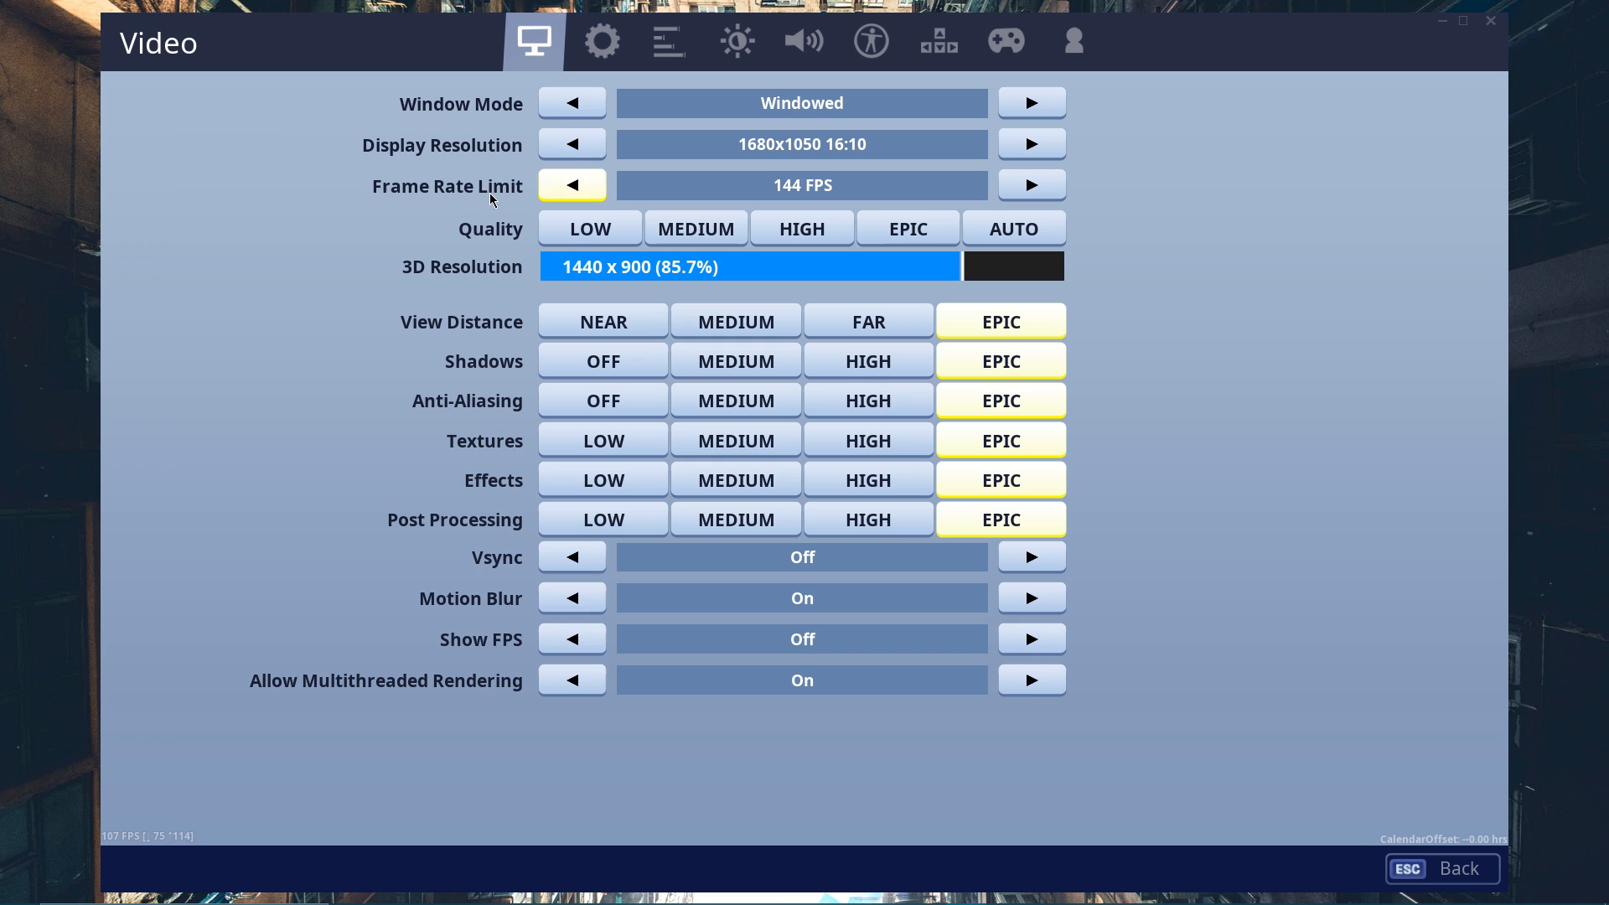
Step the frame rate limit down to 120 FPS and back to 144 FPS.
{"action": "left_click", "coordinate": [570, 186]}
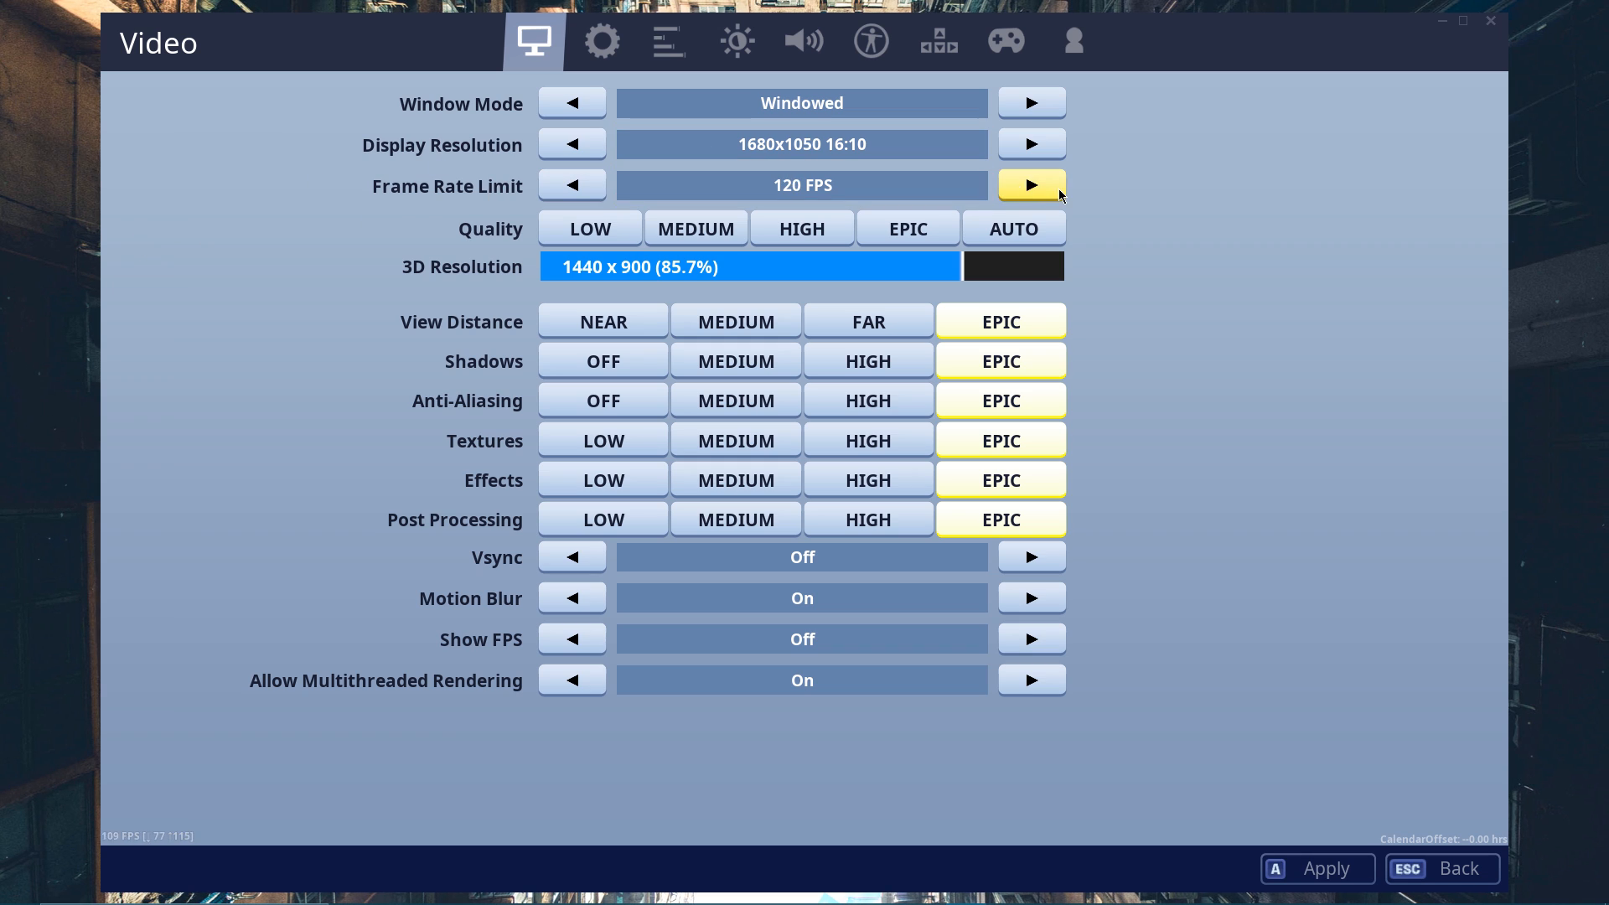
{"action": "left_click", "coordinate": [1031, 186]}
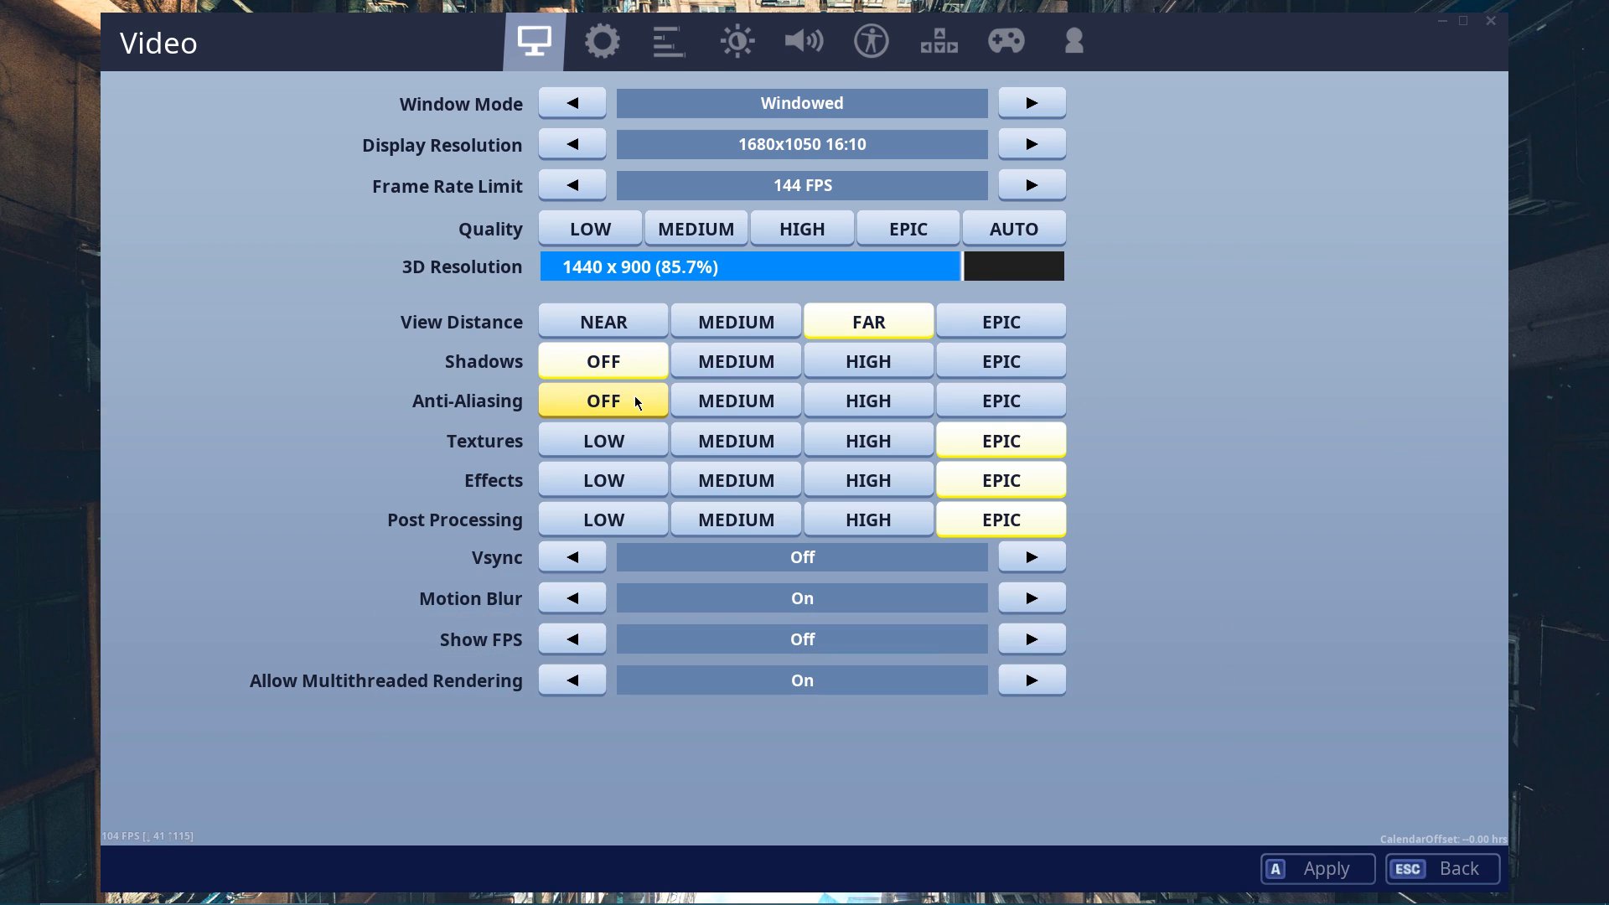
{"action": "mouse_move", "coordinate": [87, 405]}
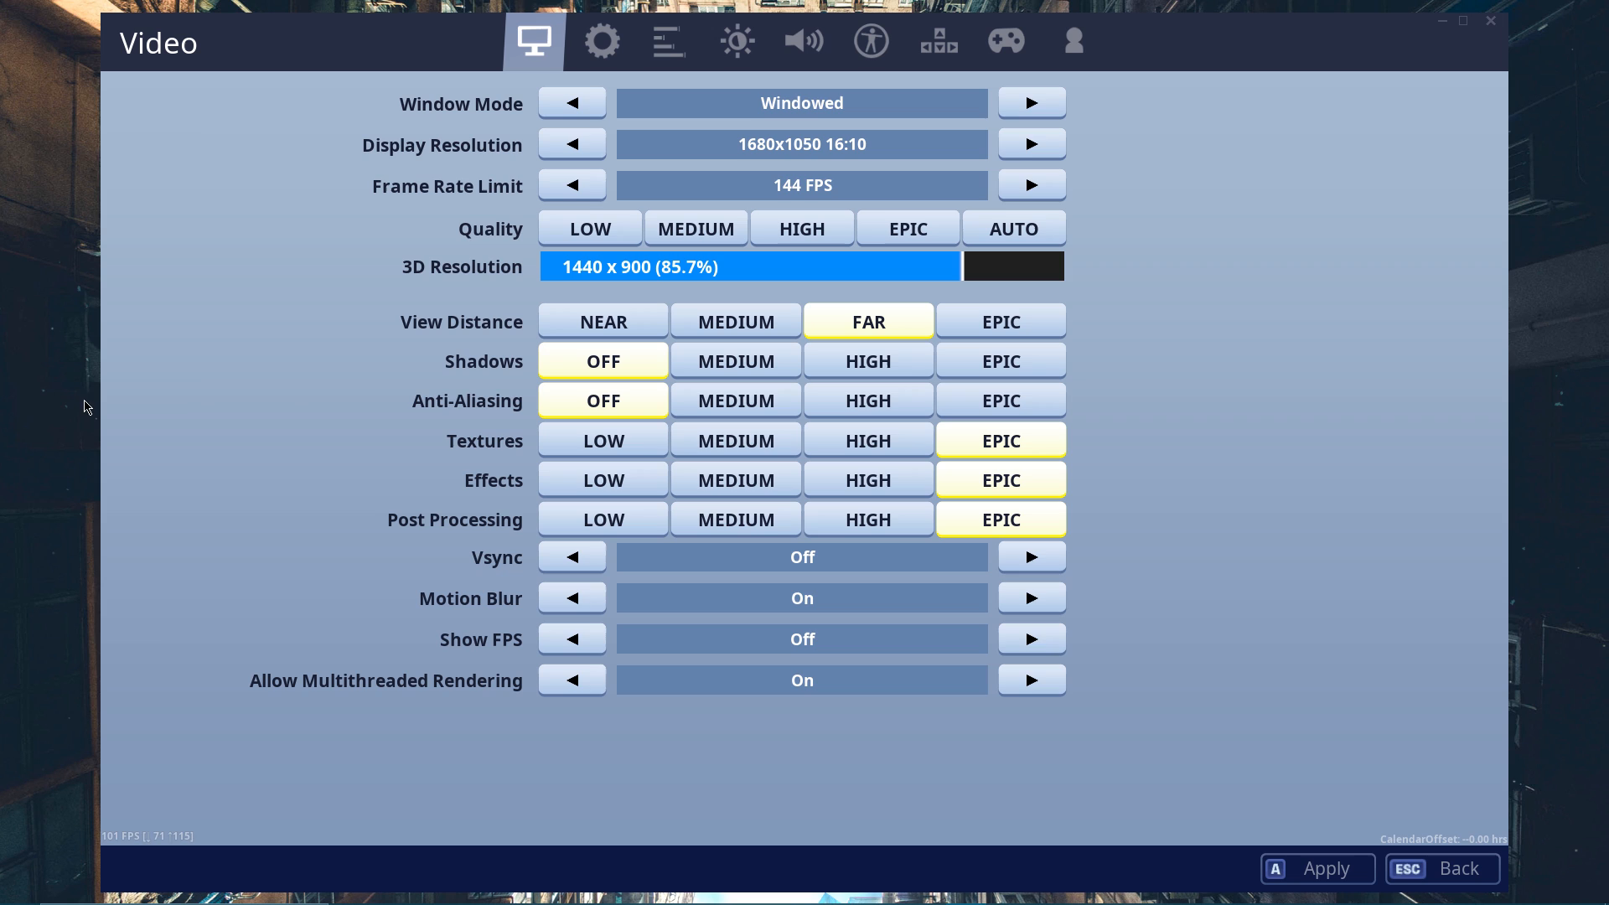
Set textures to Medium and turn motion blur Off.
{"action": "left_click", "coordinate": [734, 518]}
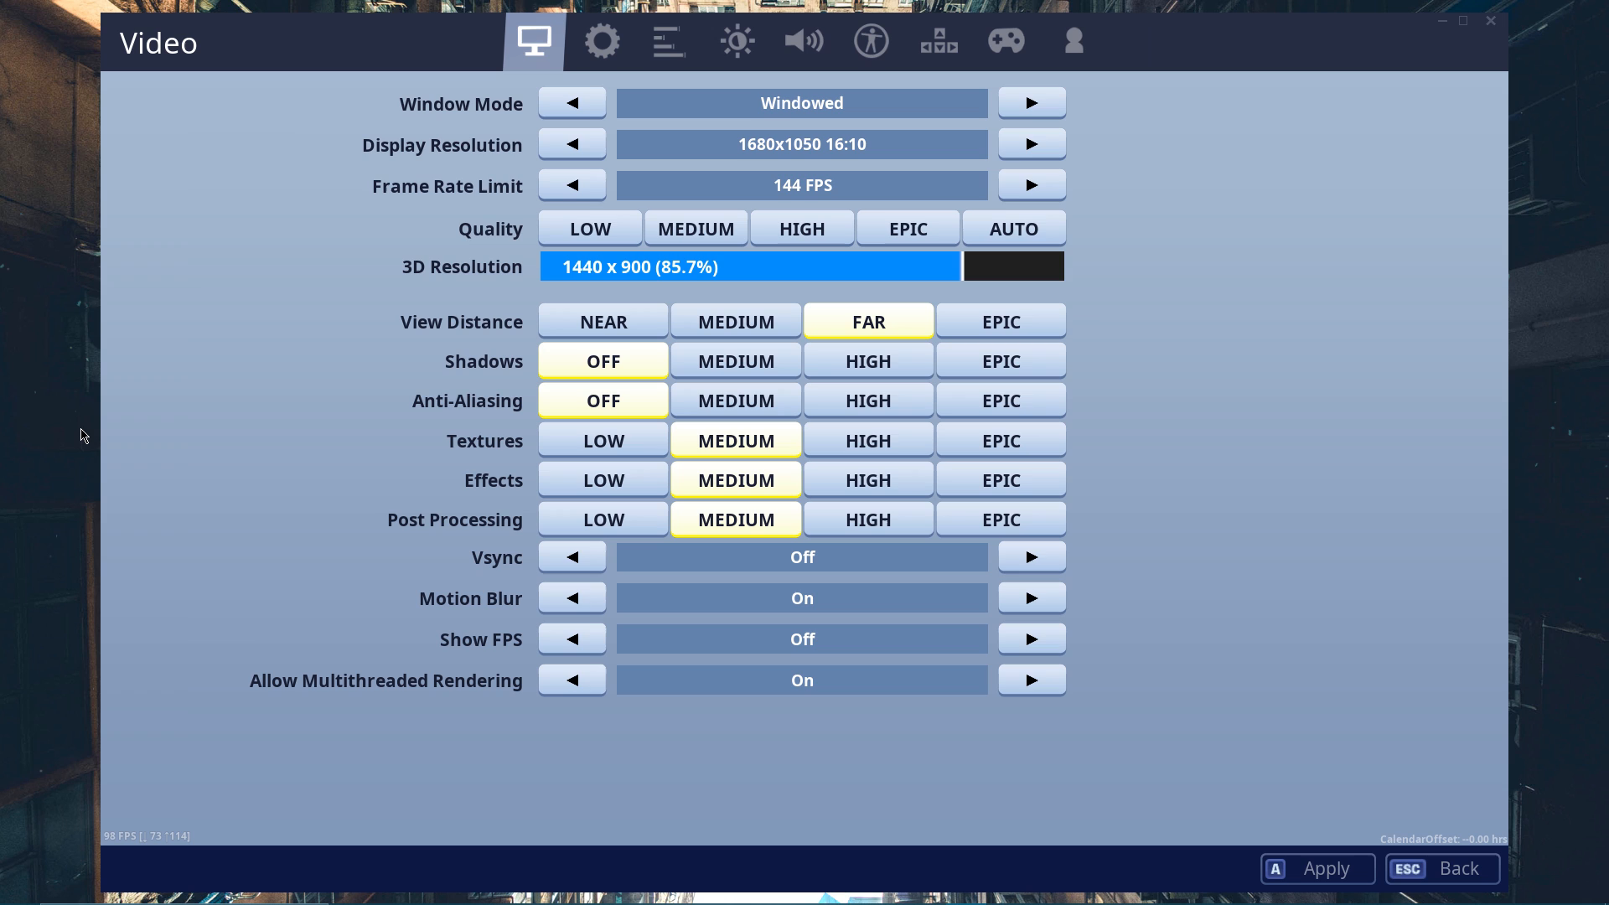
{"action": "mouse_move", "coordinate": [506, 583]}
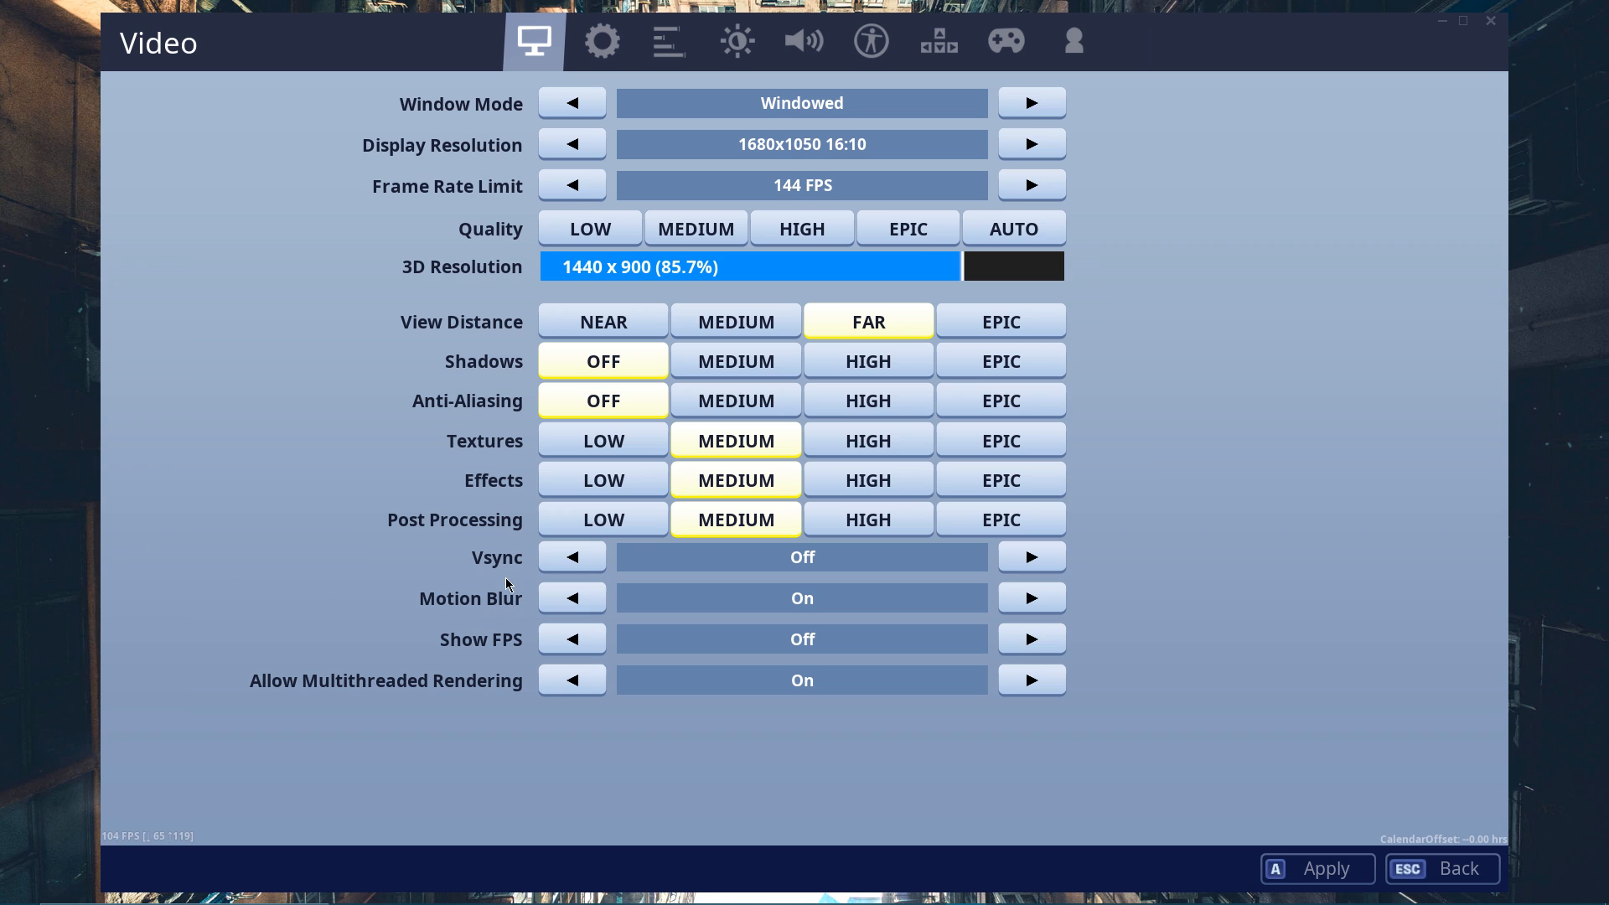
{"action": "mouse_move", "coordinate": [339, 581]}
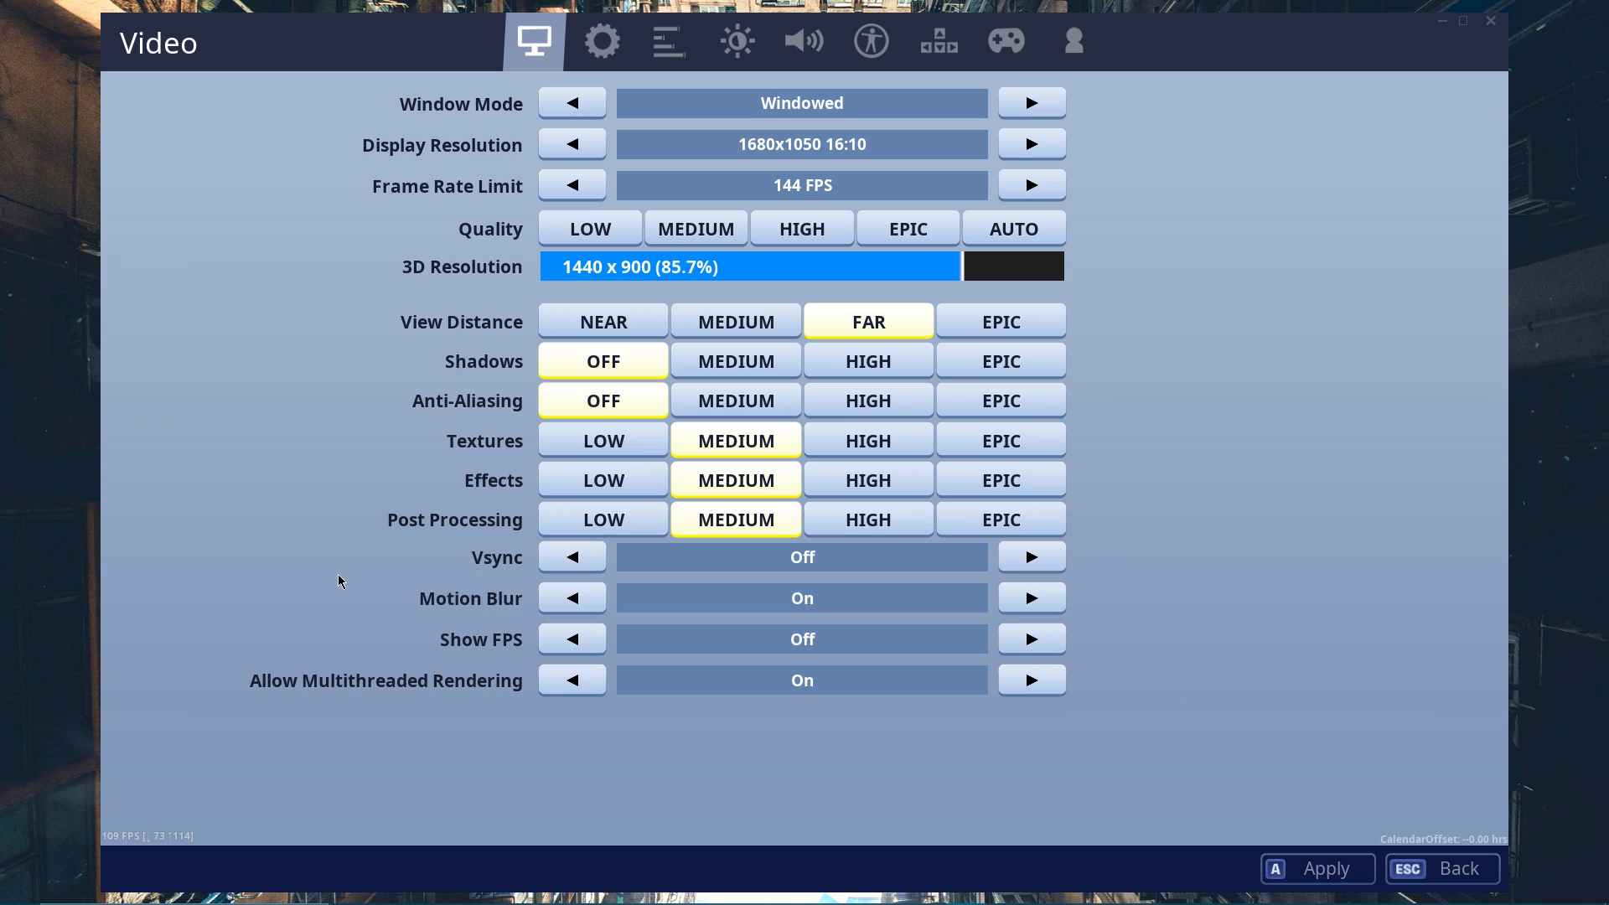
{"action": "left_click", "coordinate": [570, 596]}
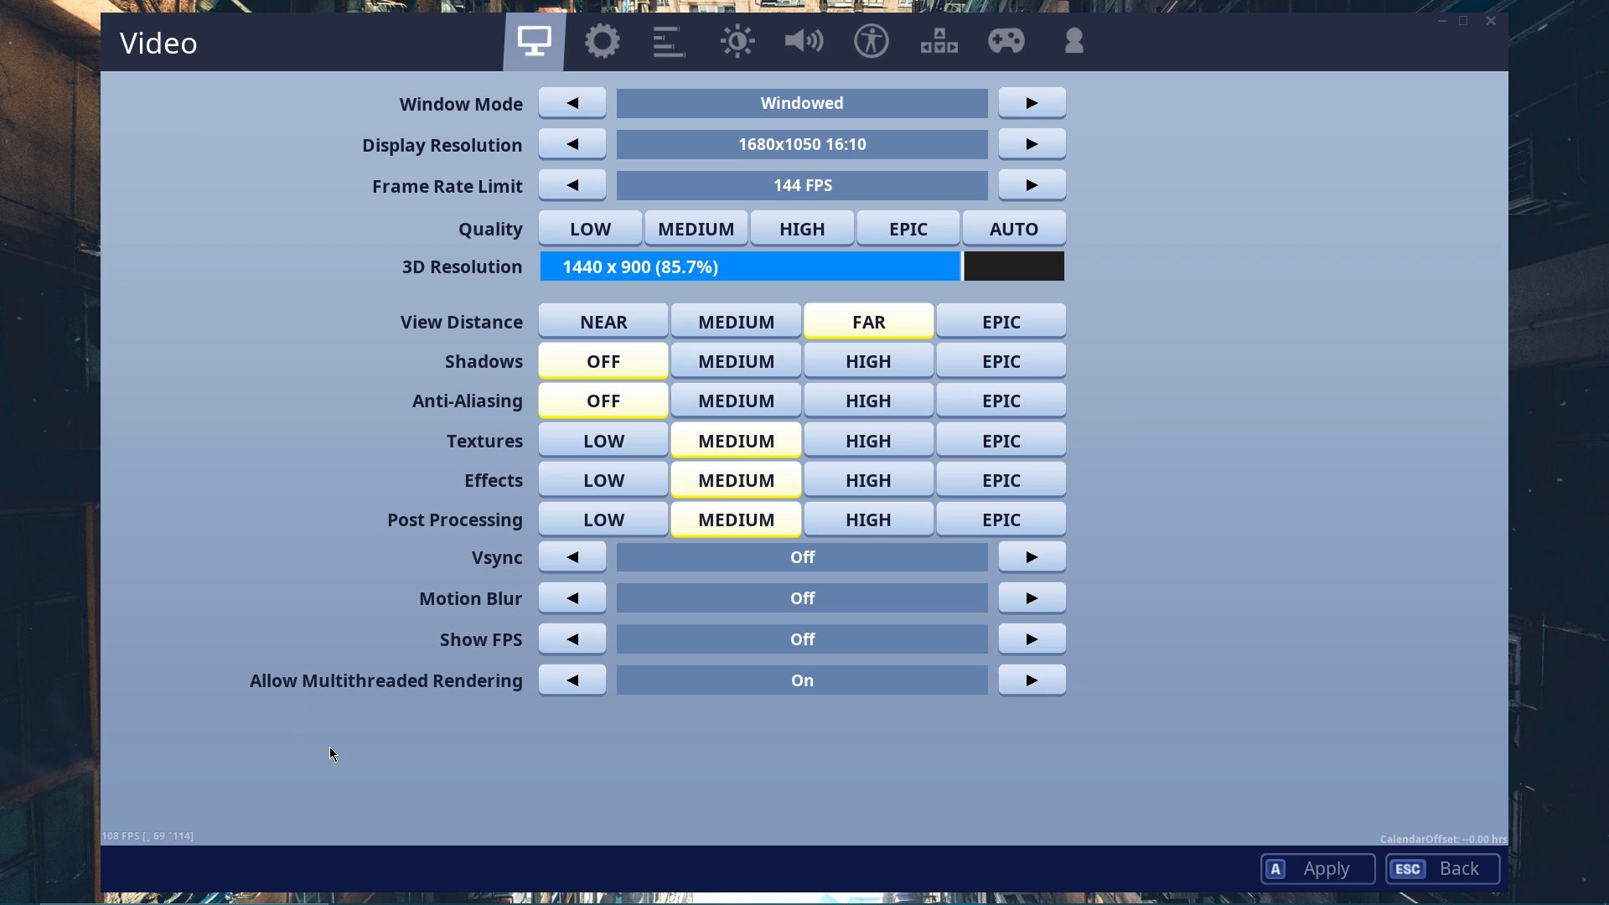
{"action": "mouse_move", "coordinate": [835, 823]}
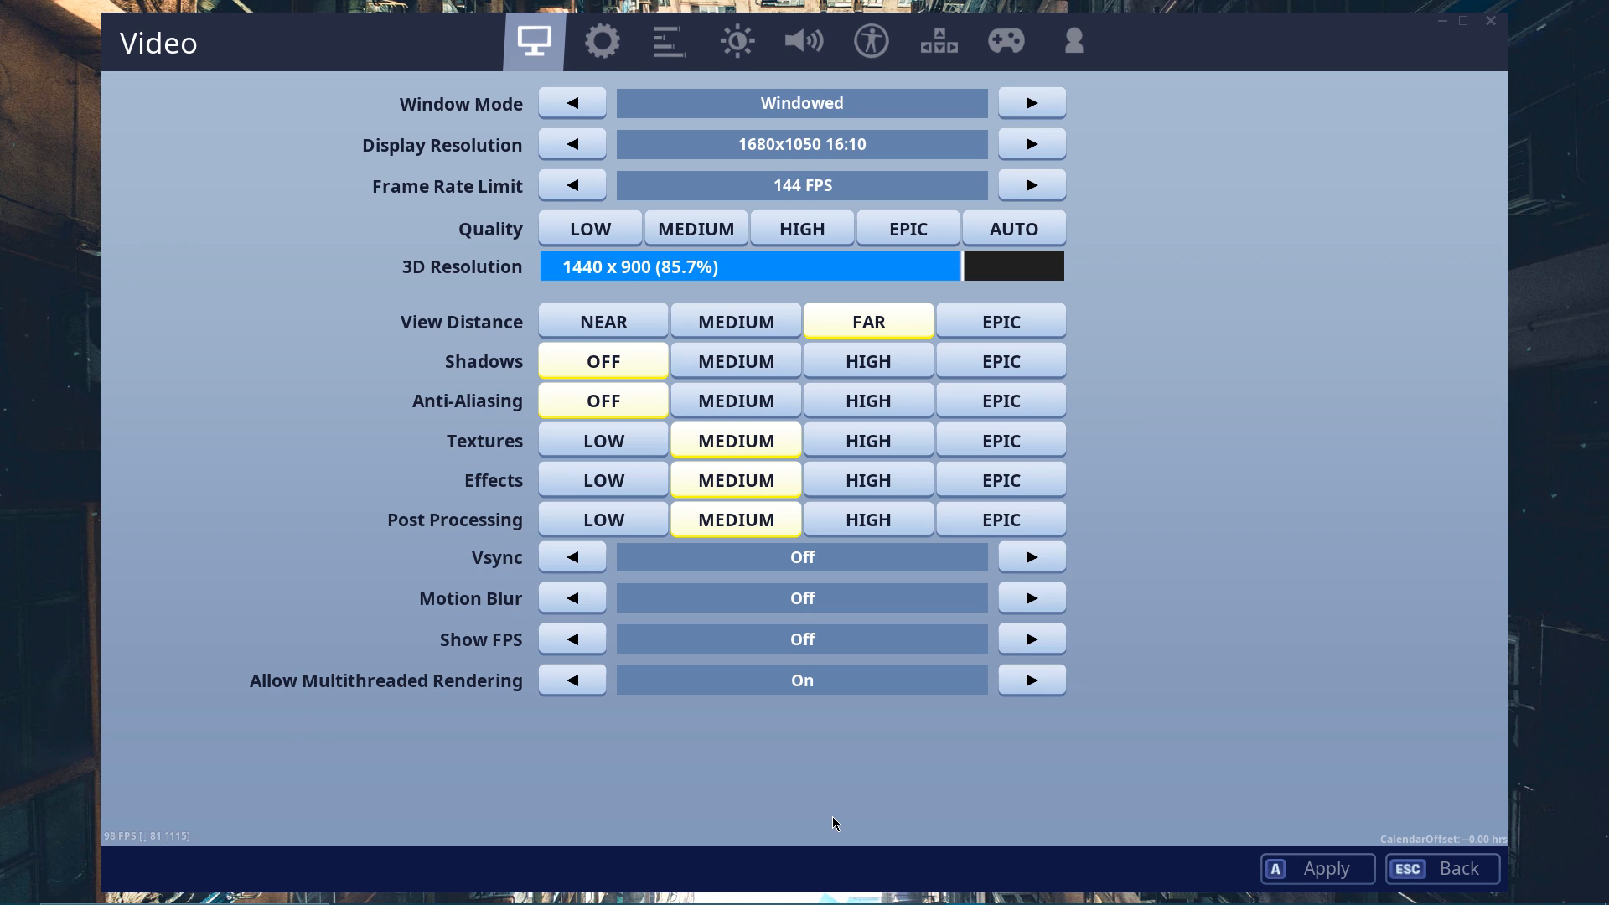
{"action": "mouse_move", "coordinate": [820, 817]}
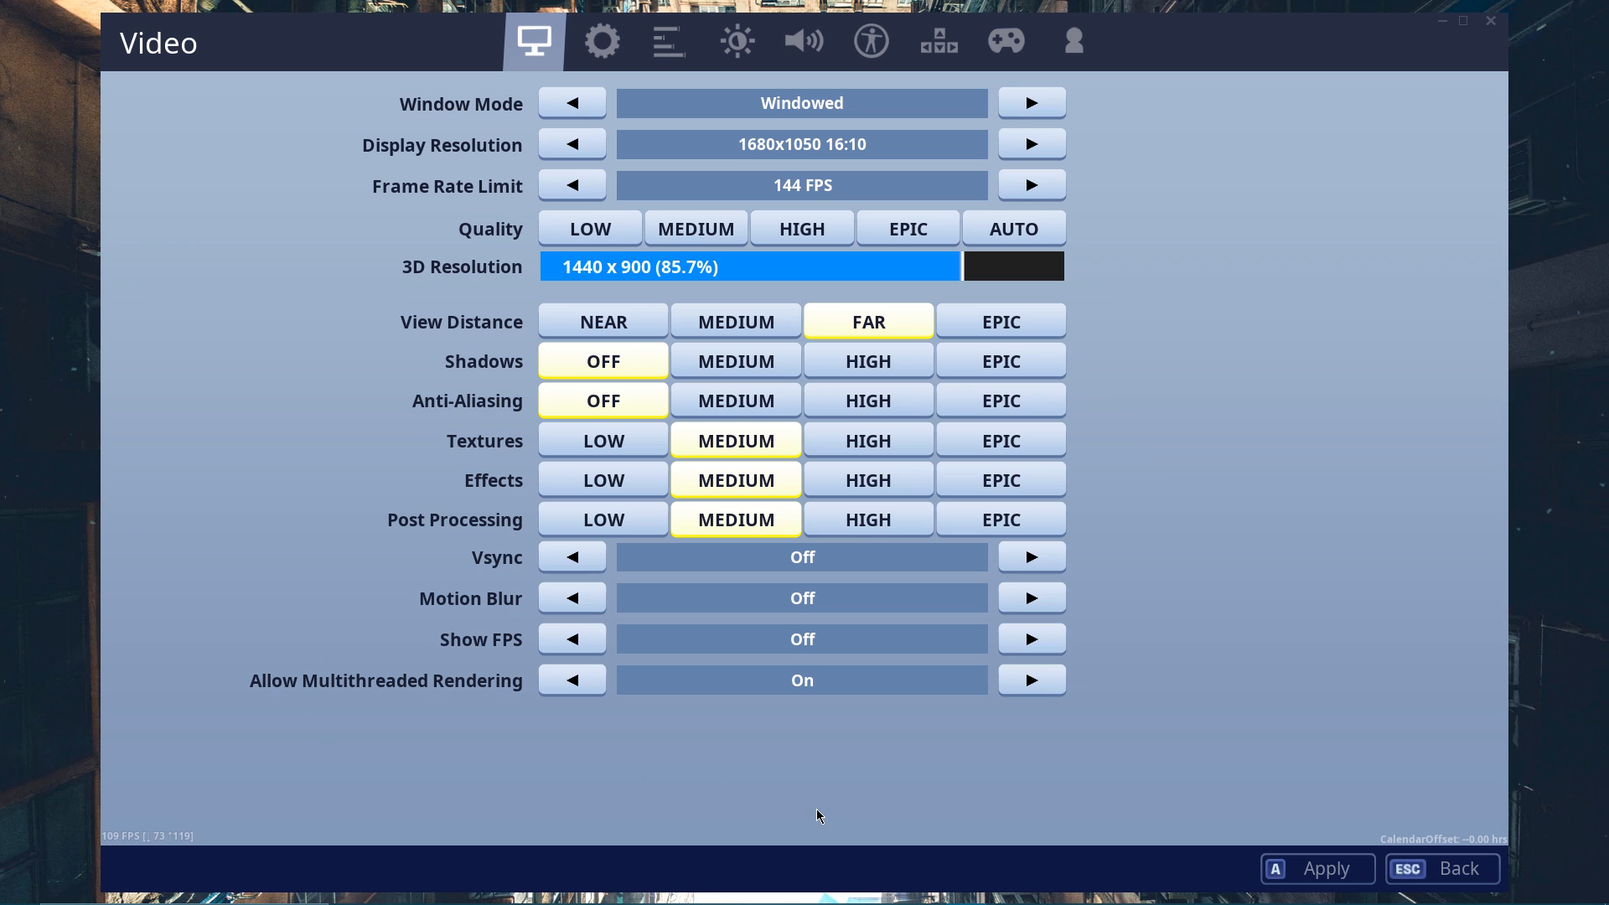
{"action": "mouse_move", "coordinate": [800, 707]}
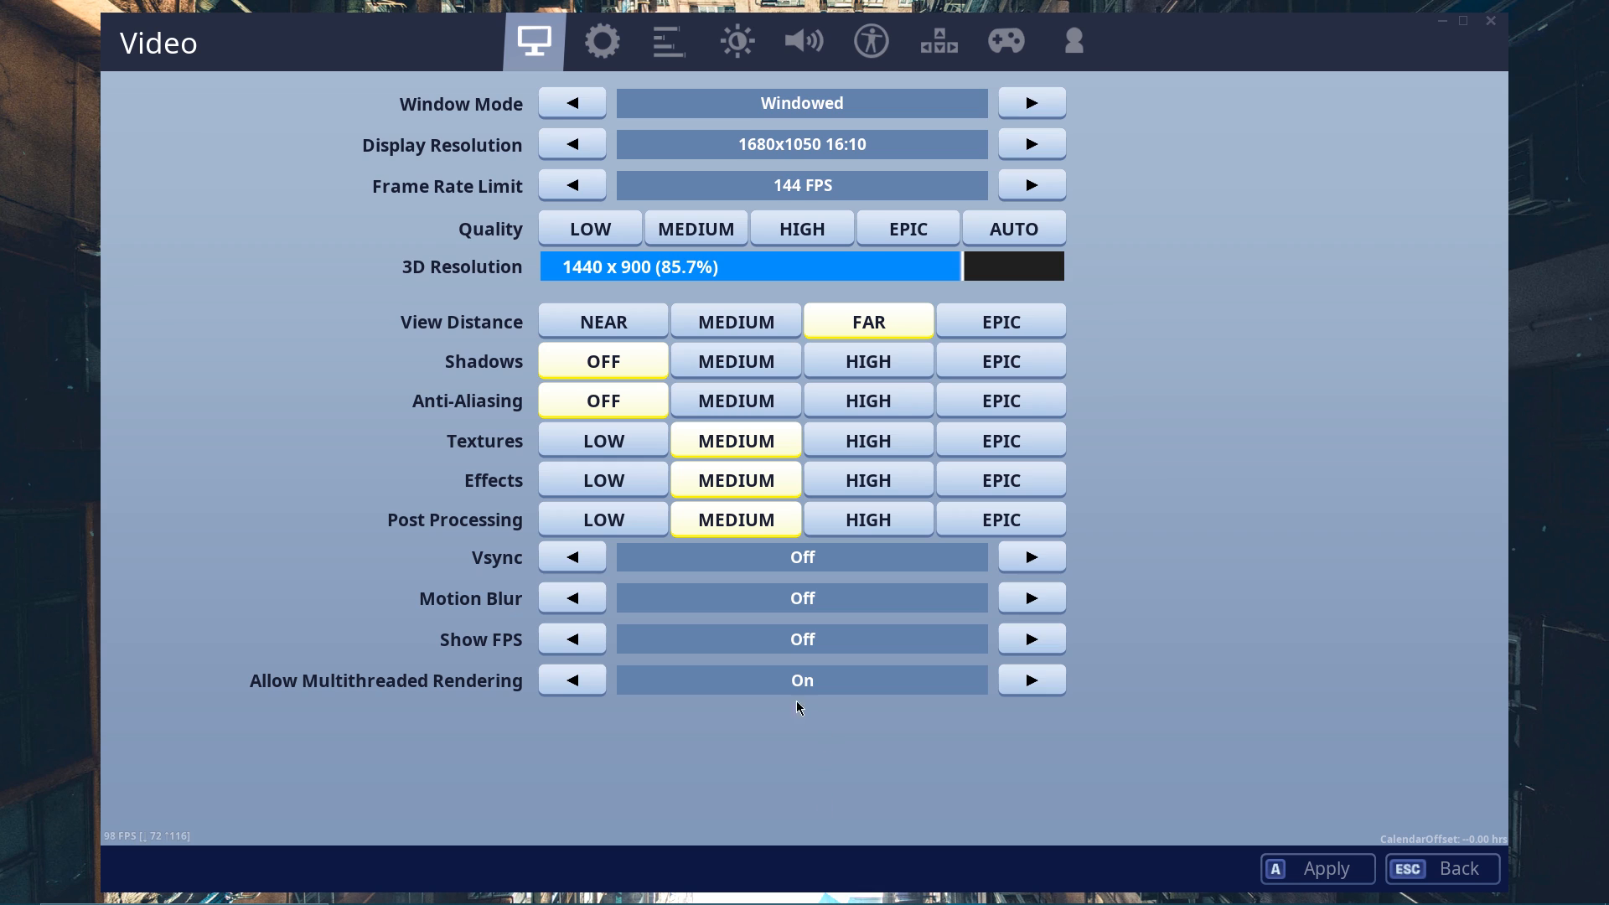
{"action": "mouse_move", "coordinate": [798, 742]}
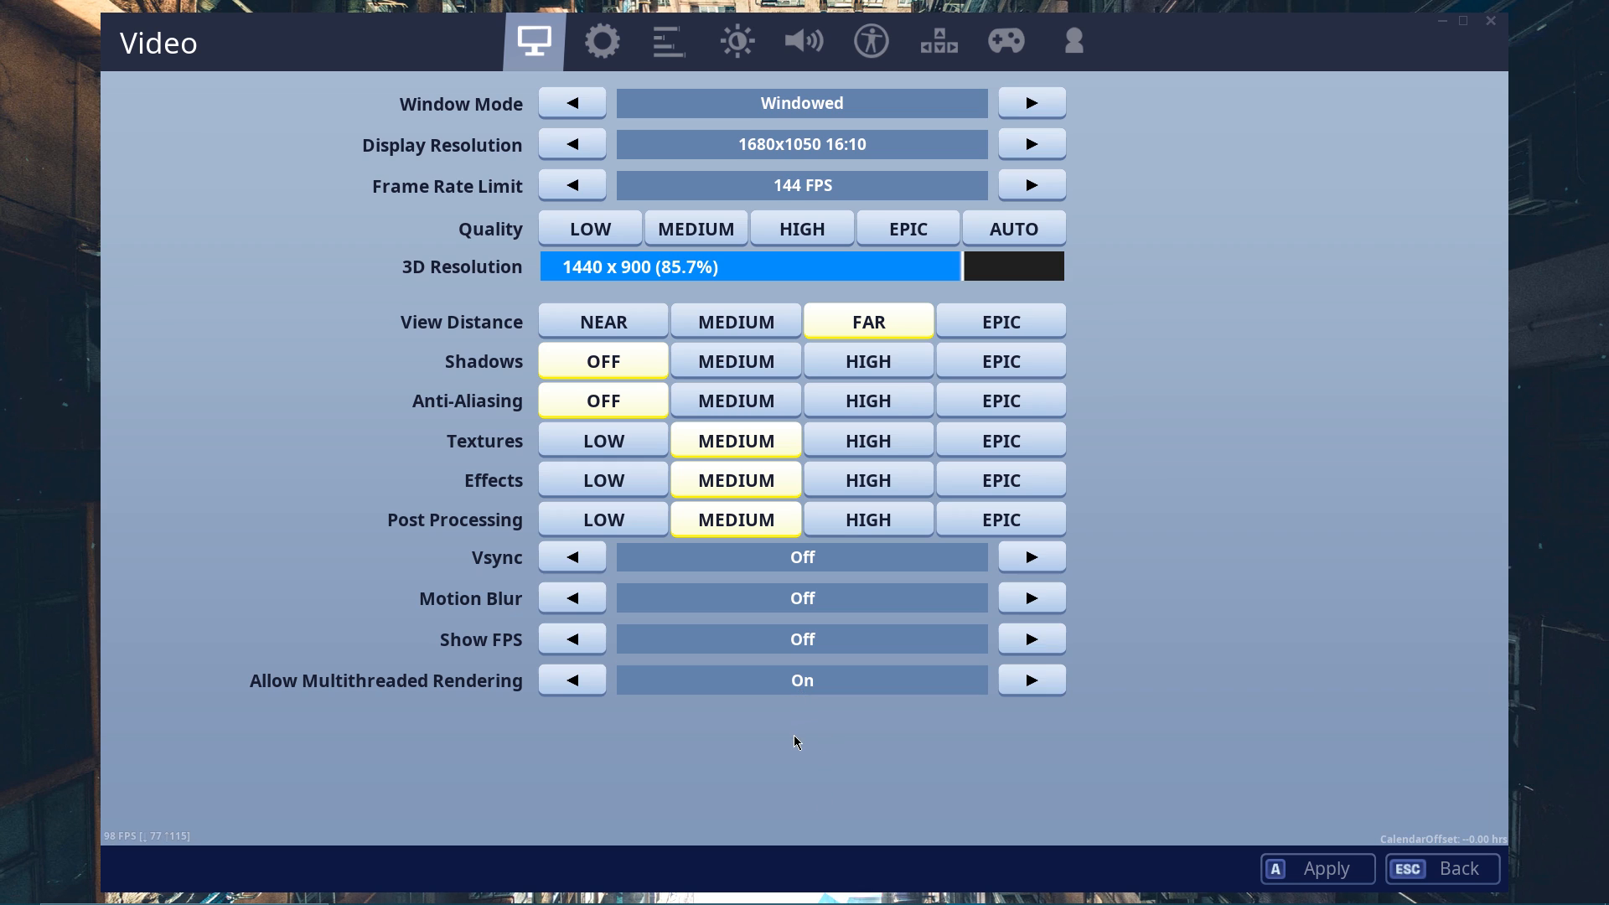
Switch to the Game settings page and apply the changed video settings.
{"action": "left_click", "coordinate": [1318, 868]}
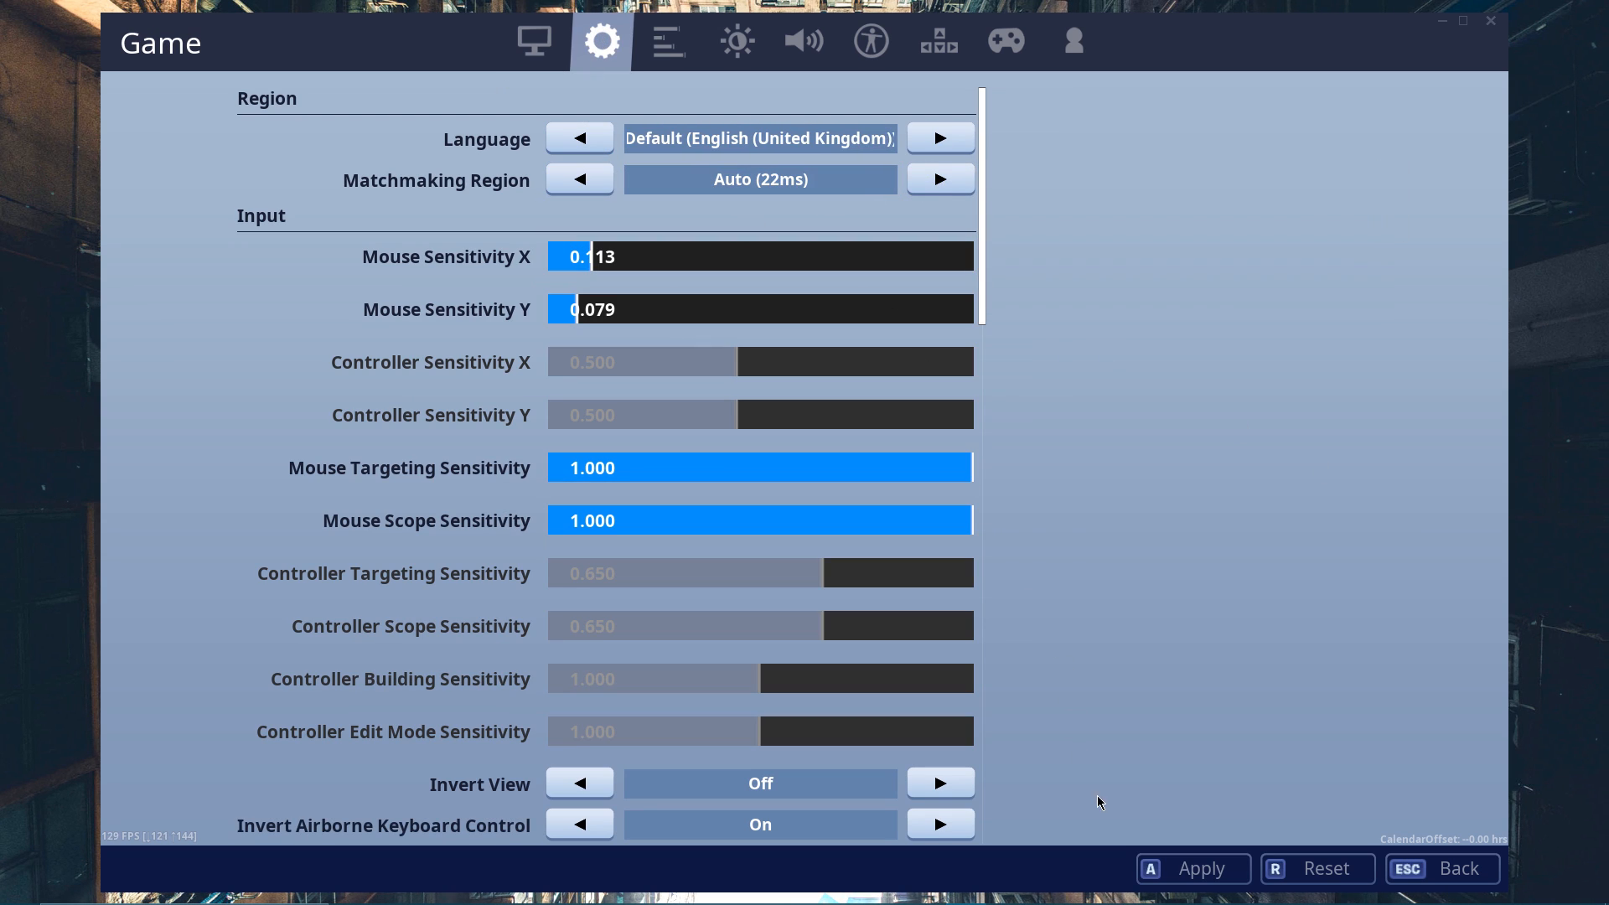
{"action": "left_click", "coordinate": [939, 137]}
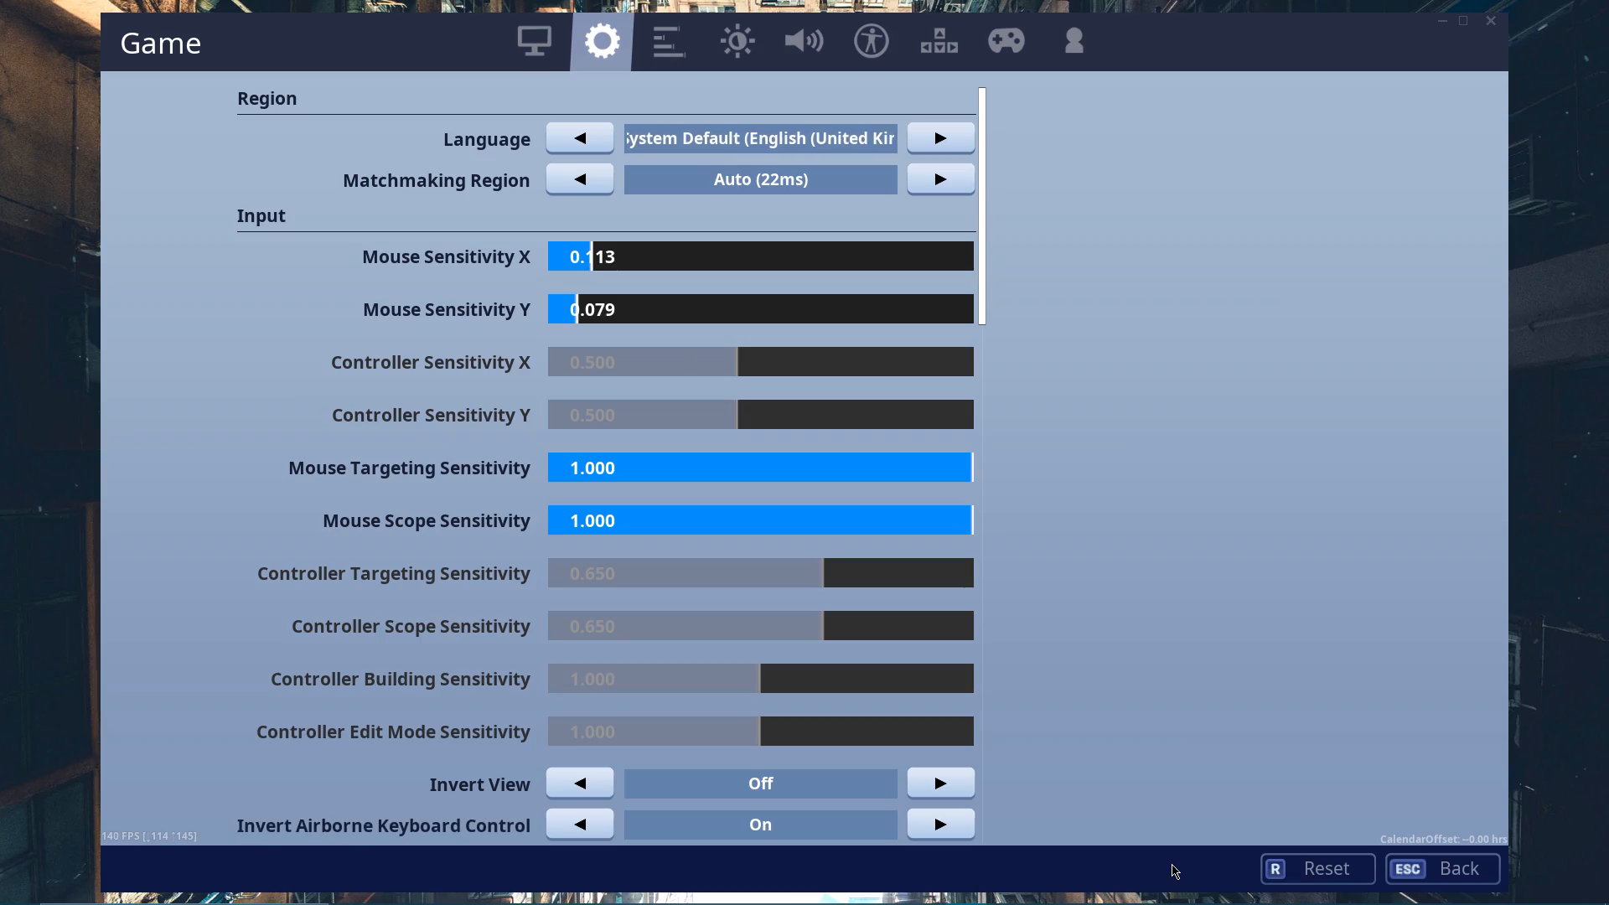